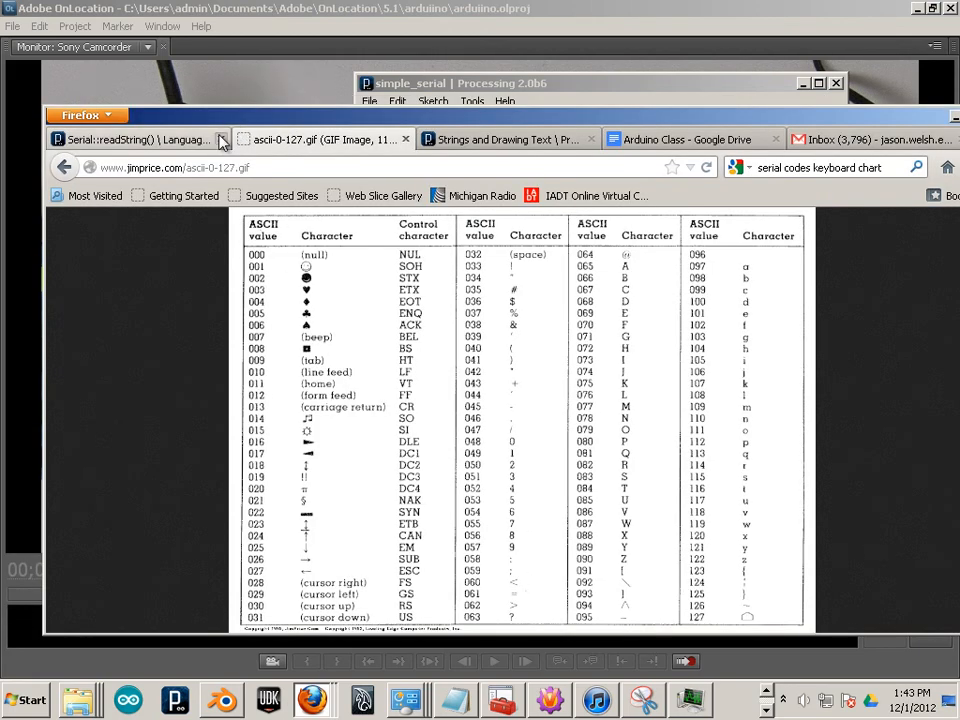
# Look up the key codes in the full-size ASCII chart from the image search results
pyautogui.click(64, 168)
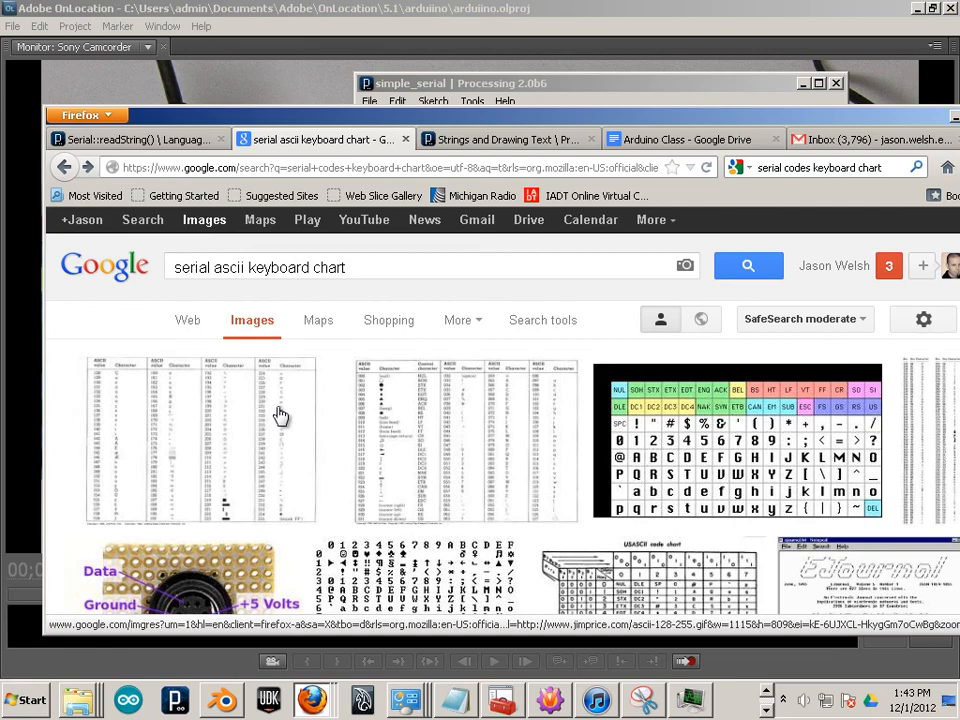
pyautogui.scroll(-3)
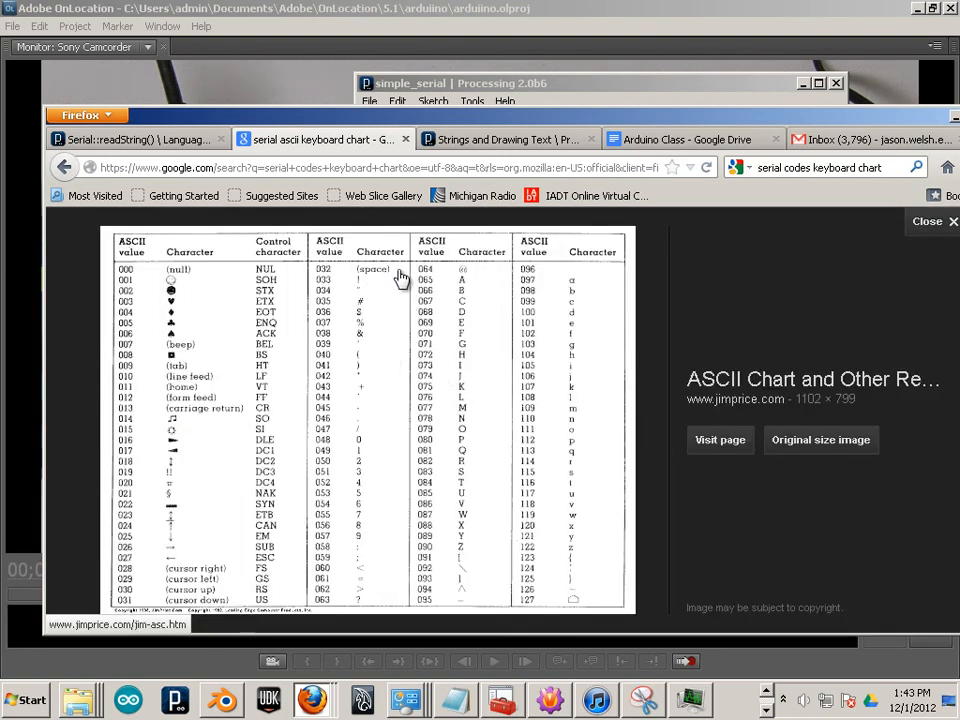
pyautogui.moveTo(468, 290)
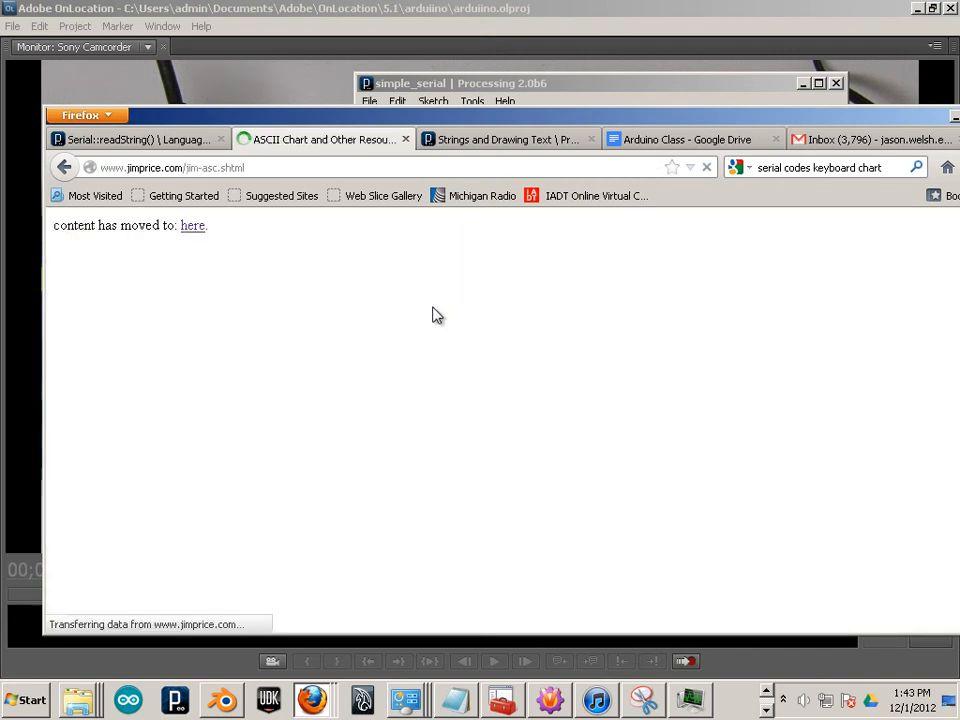
pyautogui.click(192, 224)
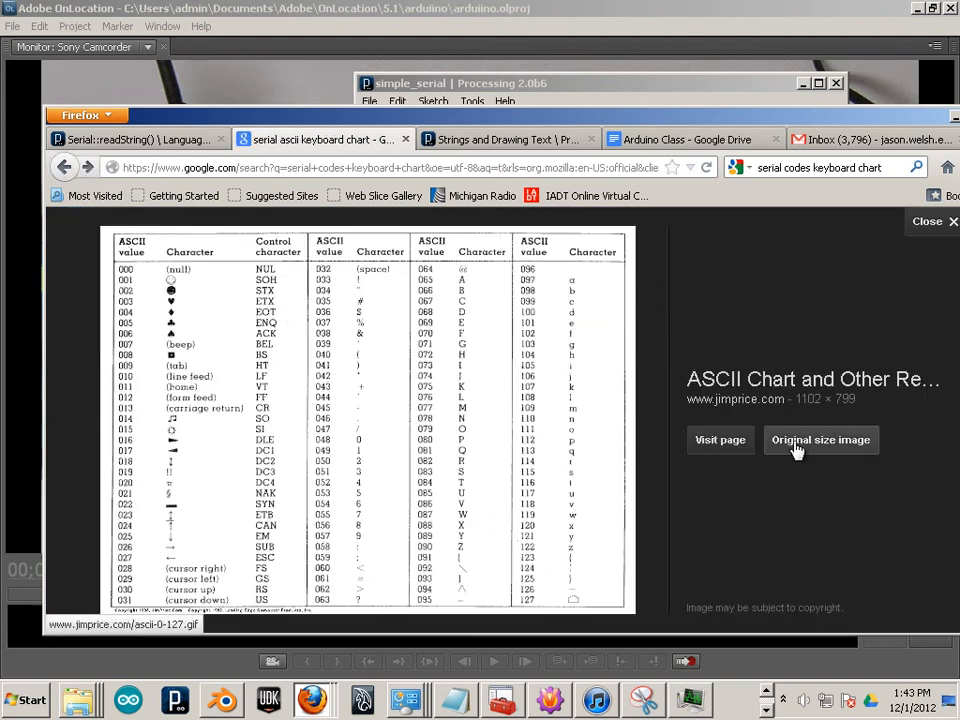
pyautogui.click(820, 440)
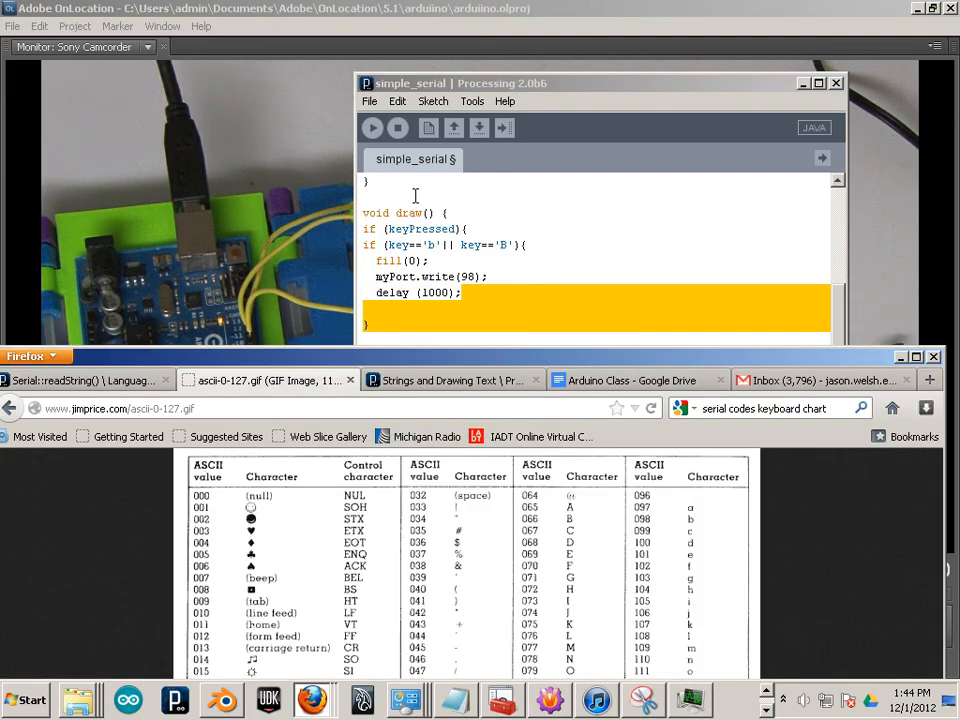
pyautogui.moveTo(428, 122)
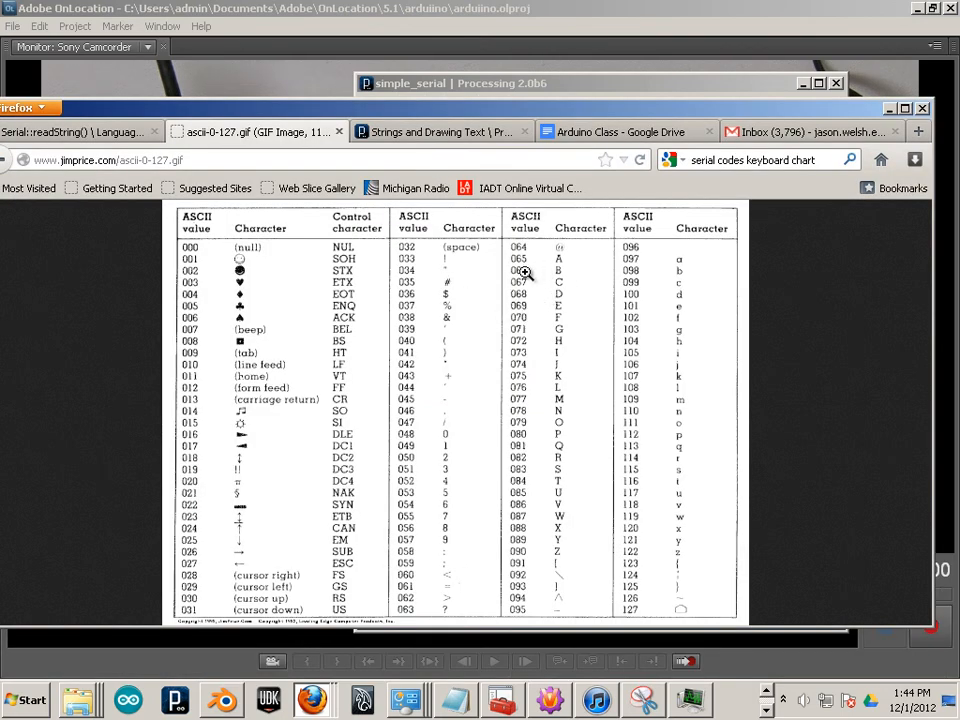
pyautogui.moveTo(630, 272)
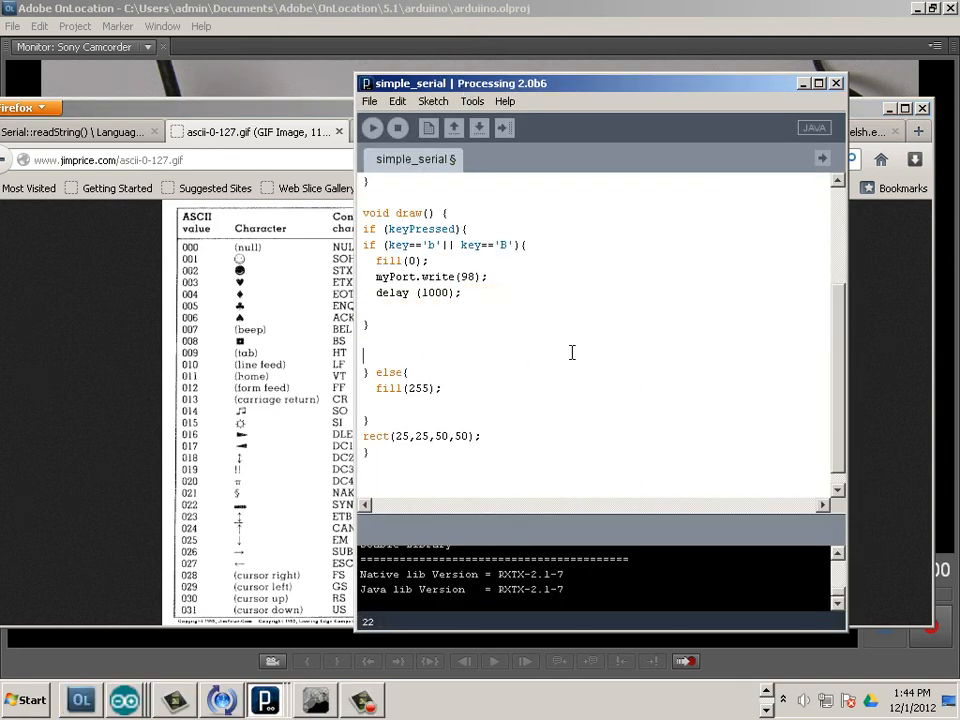
# Duplicate the b/B block as a g/G check writing 103 to myPort
pyautogui.moveTo(364, 244); pyautogui.dragTo(488, 276)
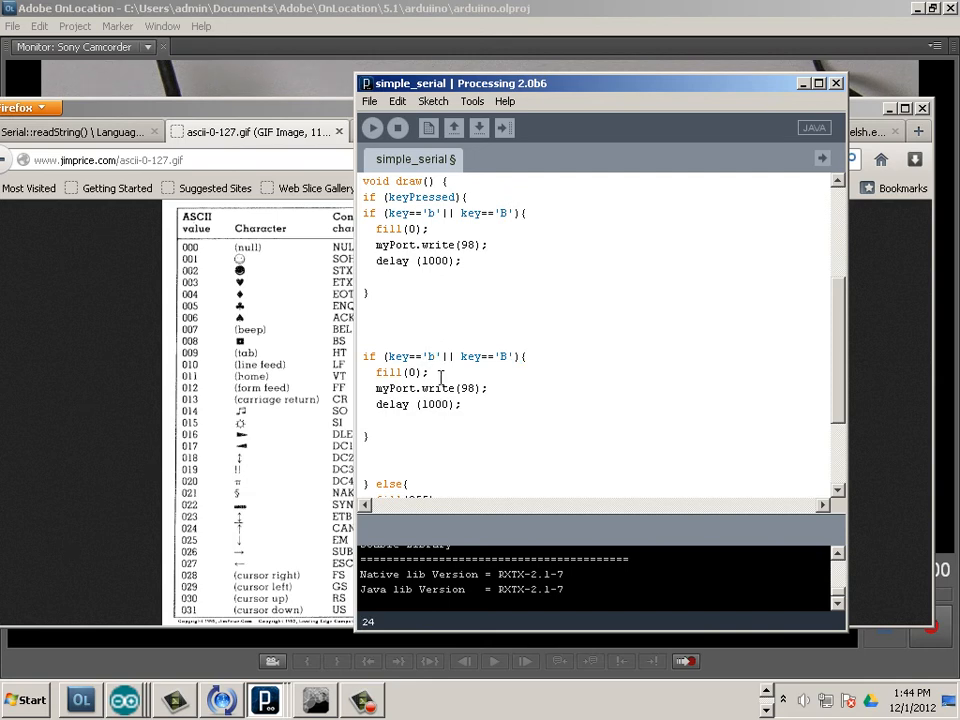
pyautogui.write('g')
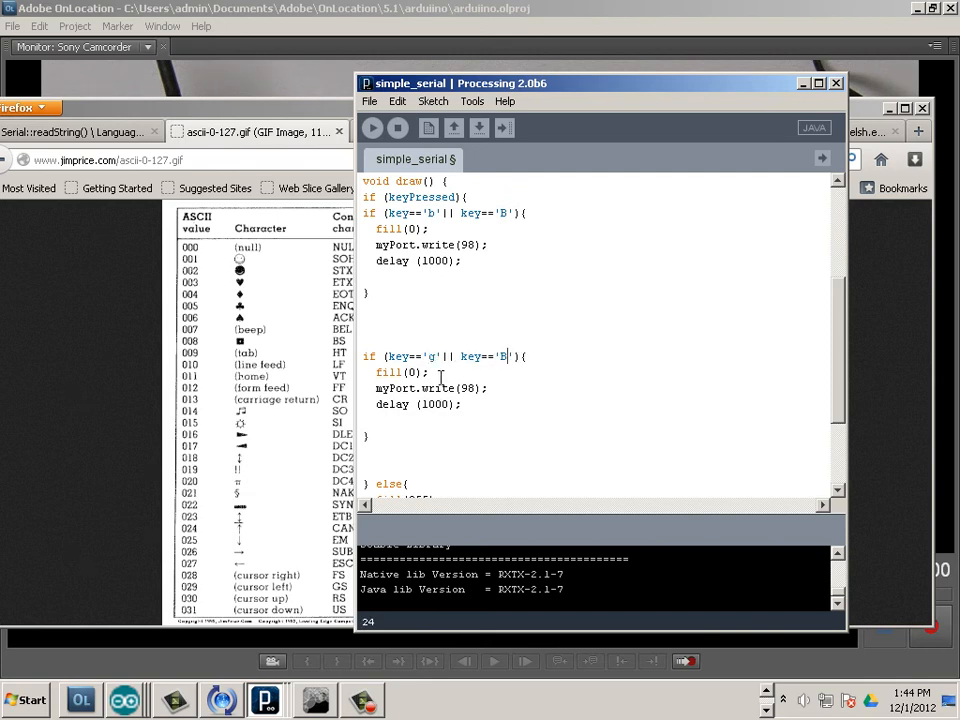
pyautogui.write('G')
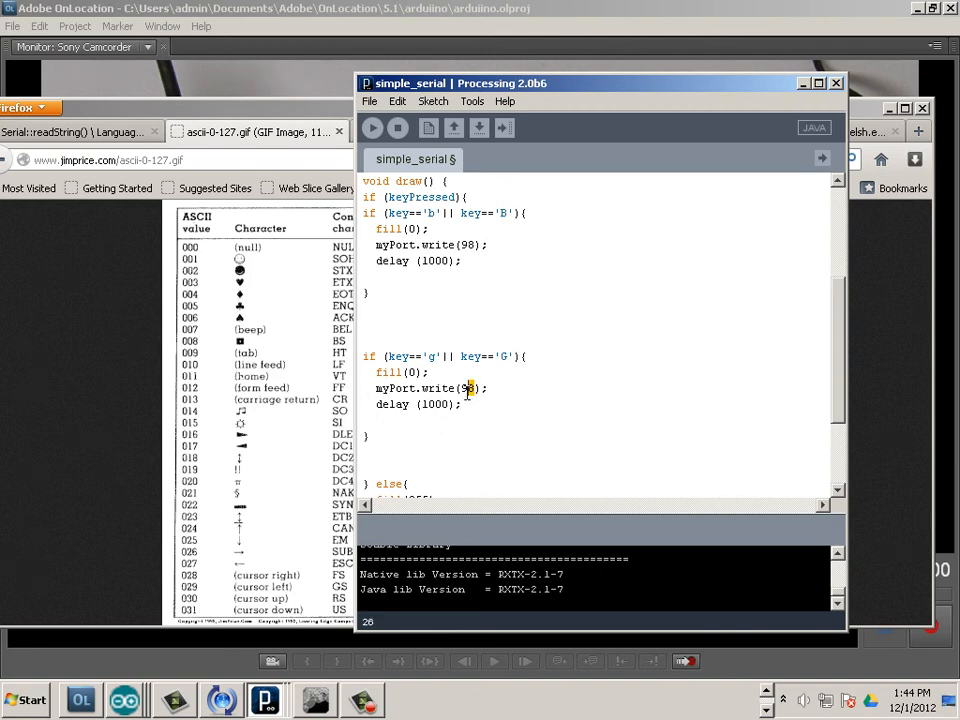
pyautogui.write('103')
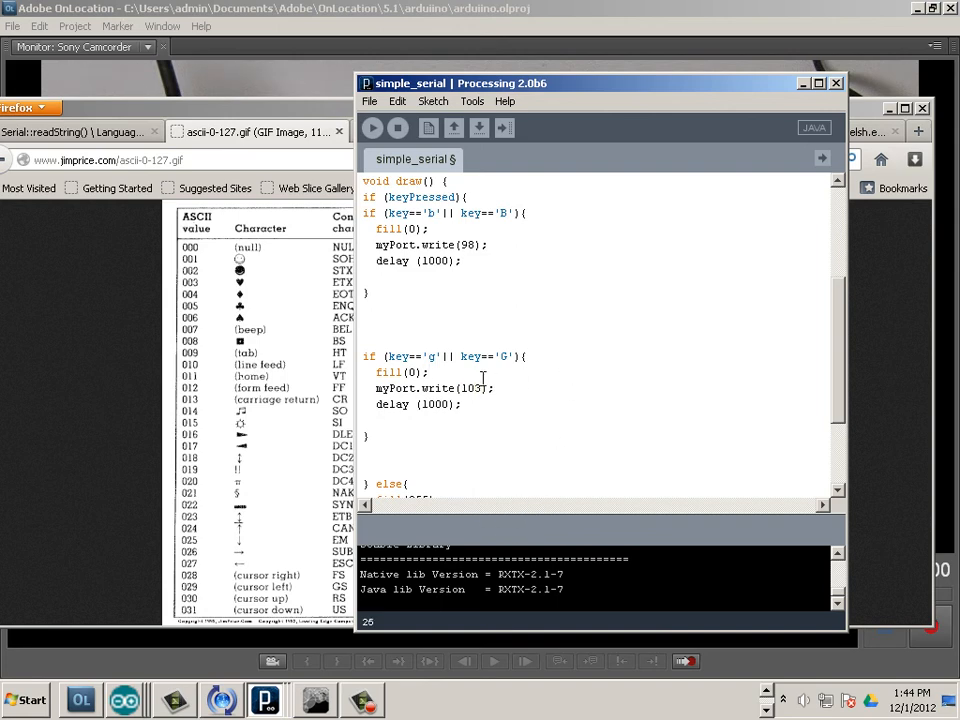
pyautogui.moveTo(364, 288)
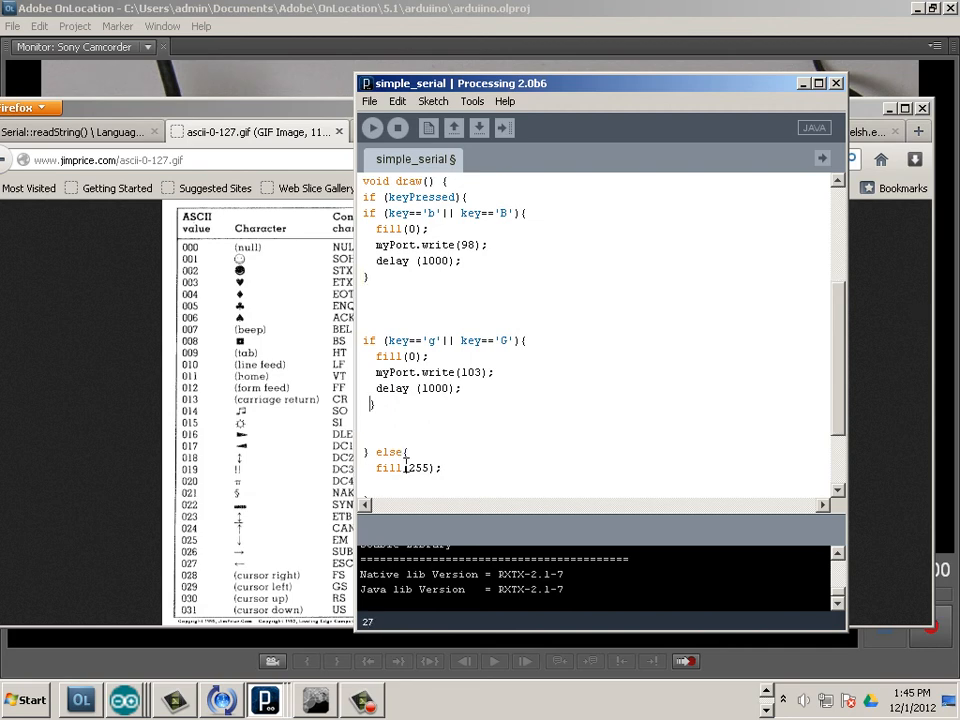
pyautogui.moveTo(372, 128)
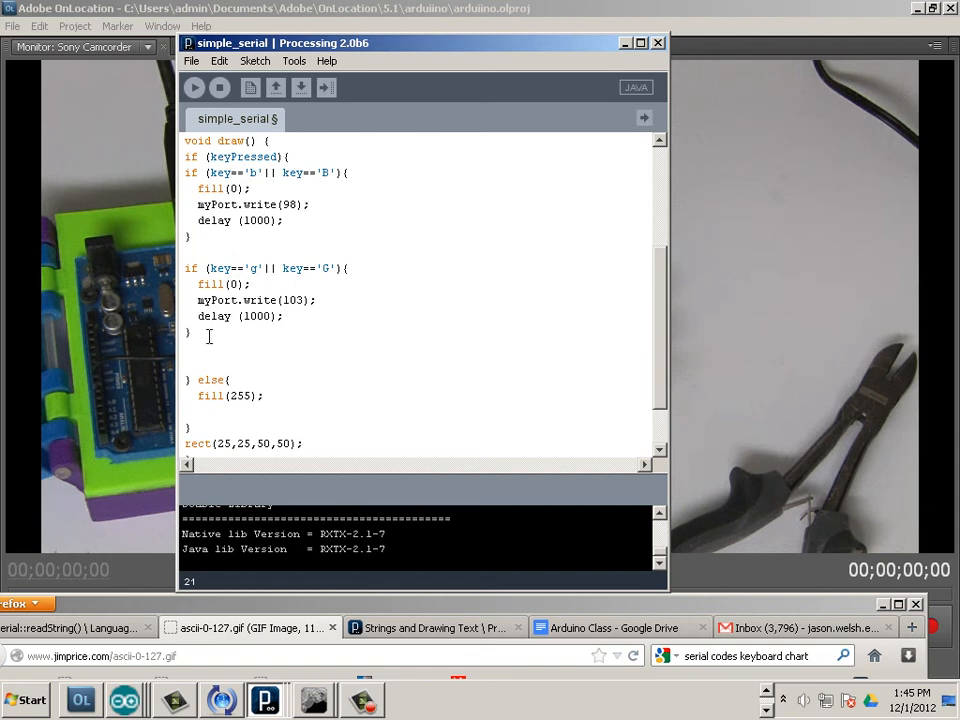
# Duplicate the g/G block and change its keys to 'r' and 'R'
pyautogui.moveTo(186, 268); pyautogui.dragTo(210, 332)
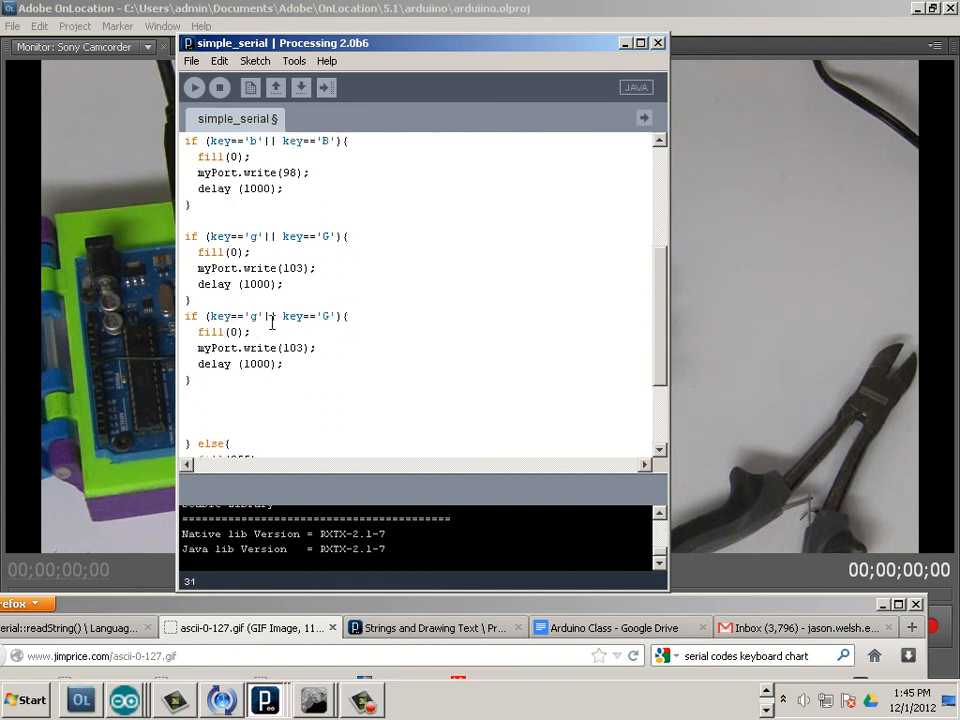
pyautogui.write('r')
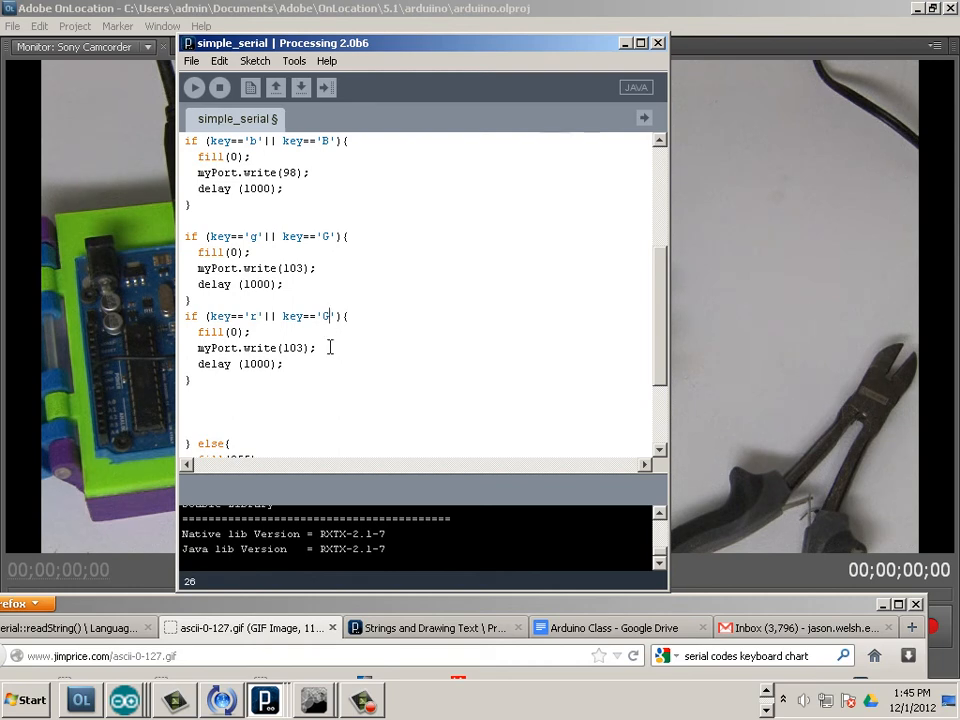
pyautogui.write('R')
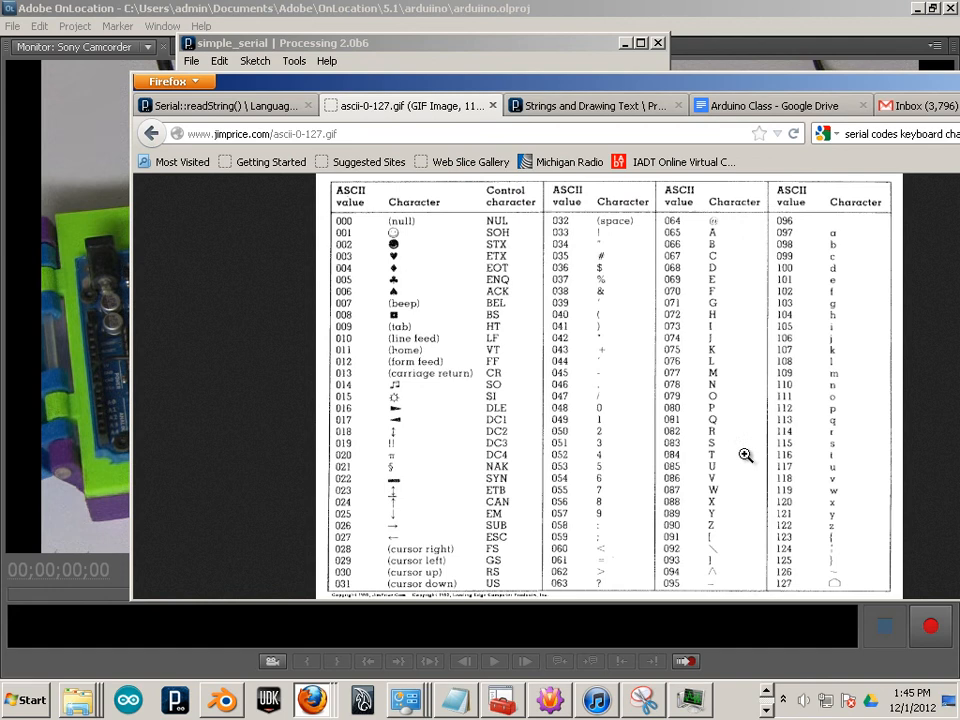
pyautogui.moveTo(788, 456)
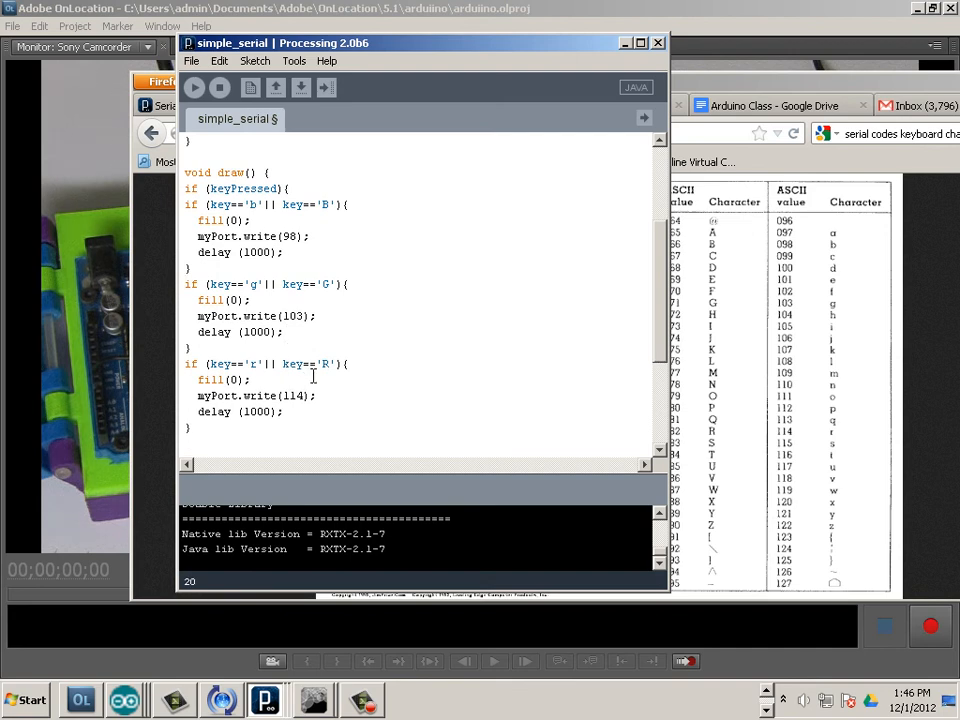
pyautogui.moveTo(344, 260)
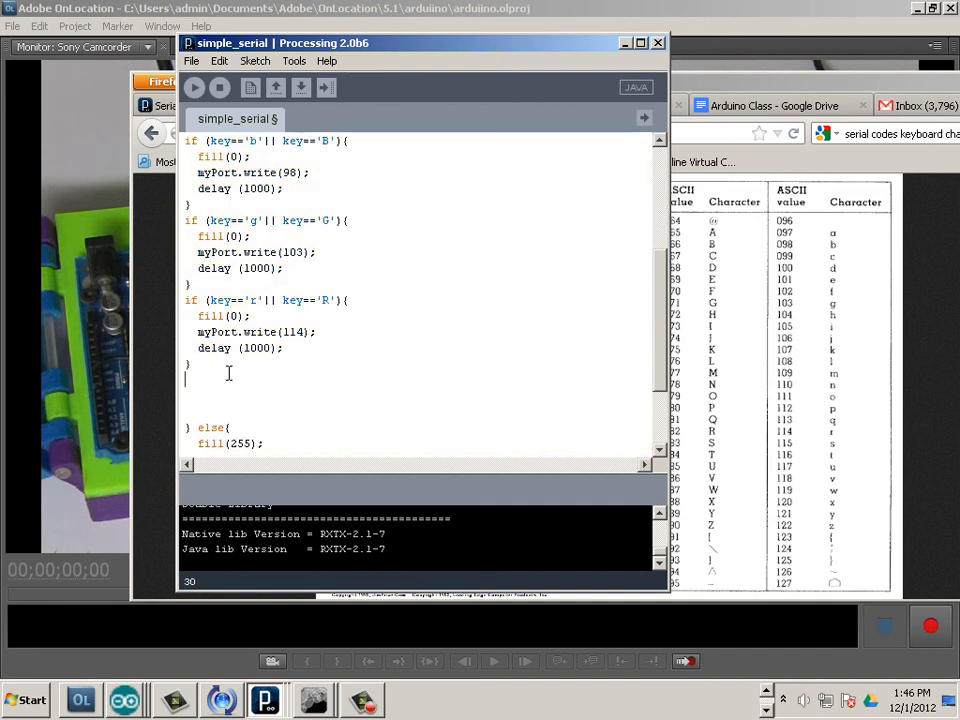
# Set the e/E check to write 101, then run the sketch to test the key codes
pyautogui.scroll(-3)
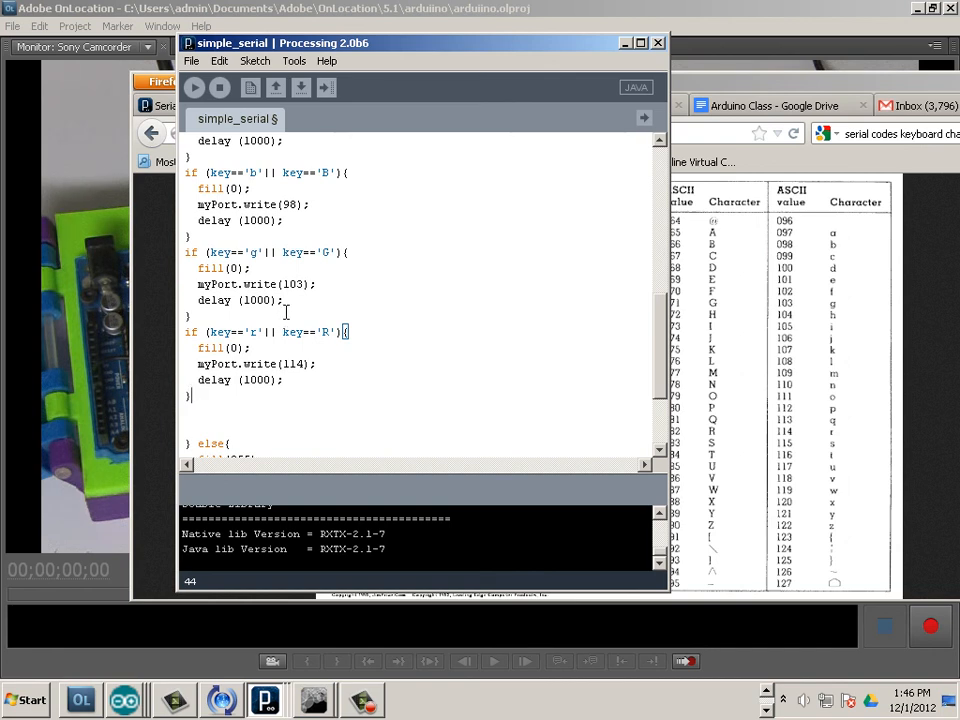
pyautogui.moveTo(302, 348)
pyautogui.write('e')
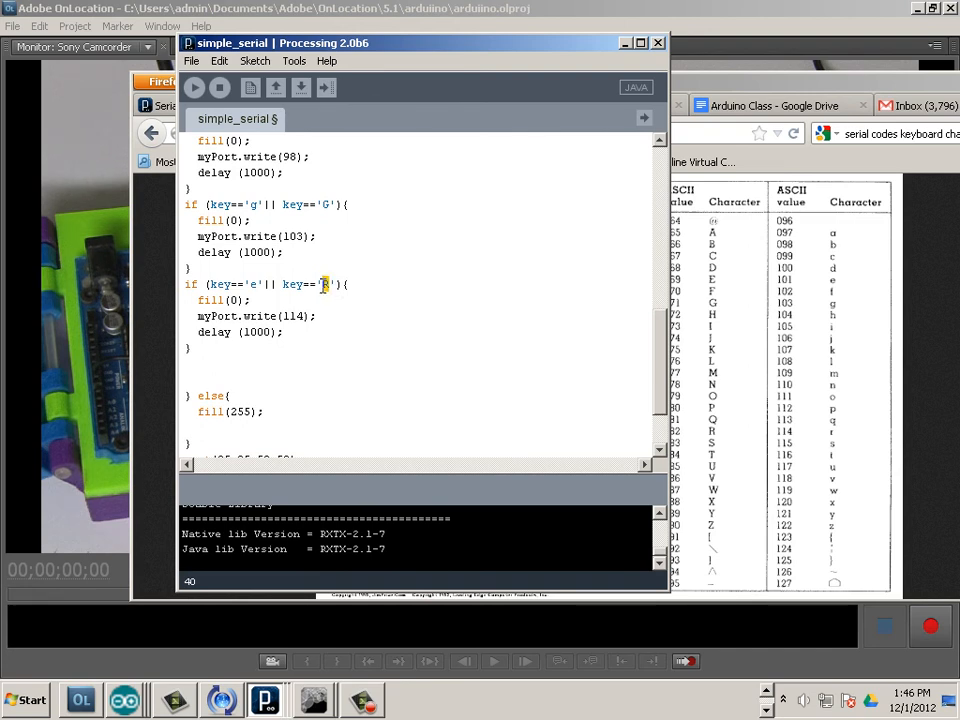
pyautogui.write('E')
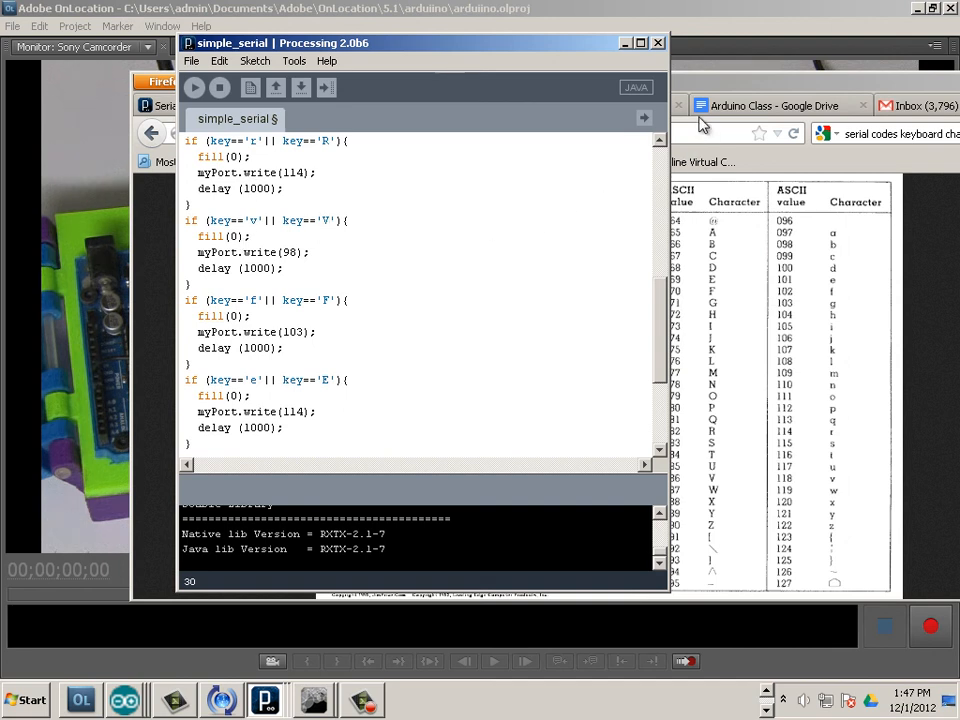
pyautogui.moveTo(844, 490)
pyautogui.write('11')
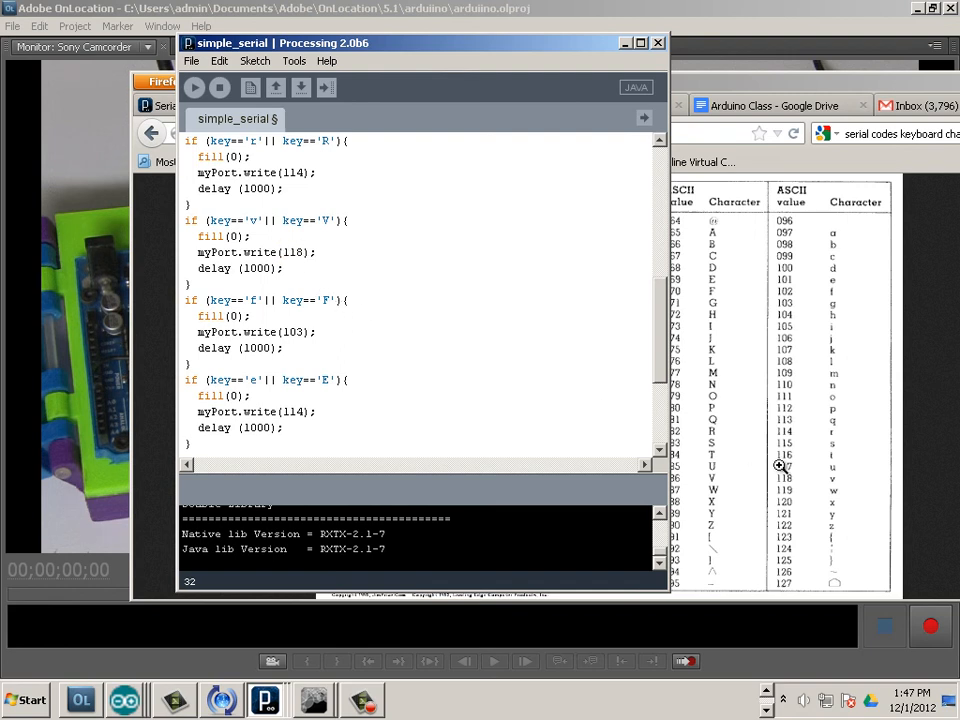
pyautogui.moveTo(460, 310)
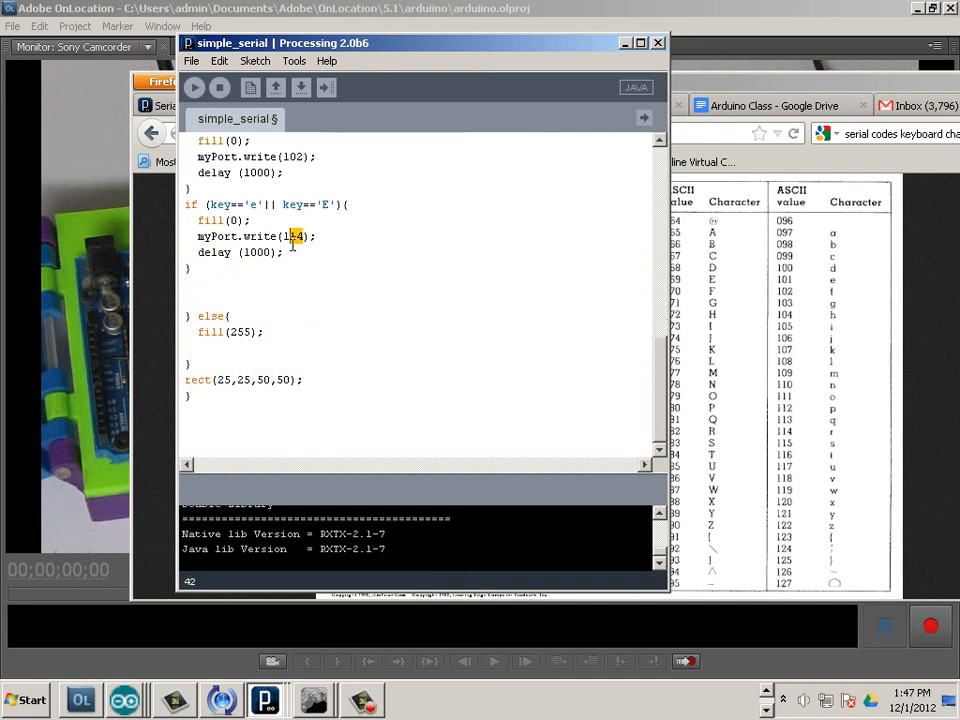
pyautogui.write('101')
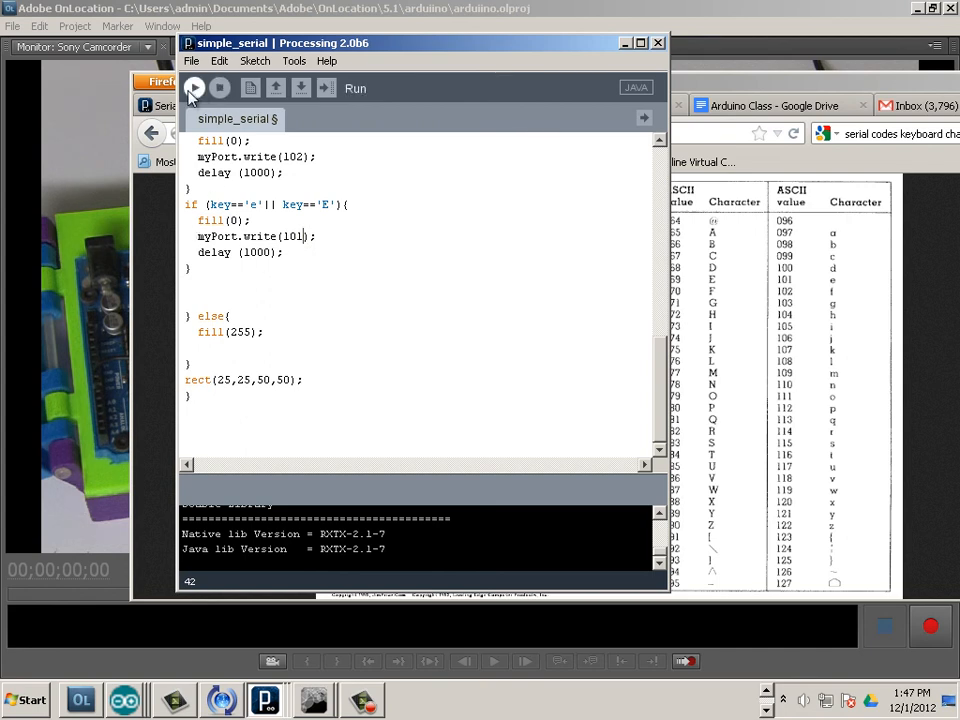
pyautogui.click(194, 88)
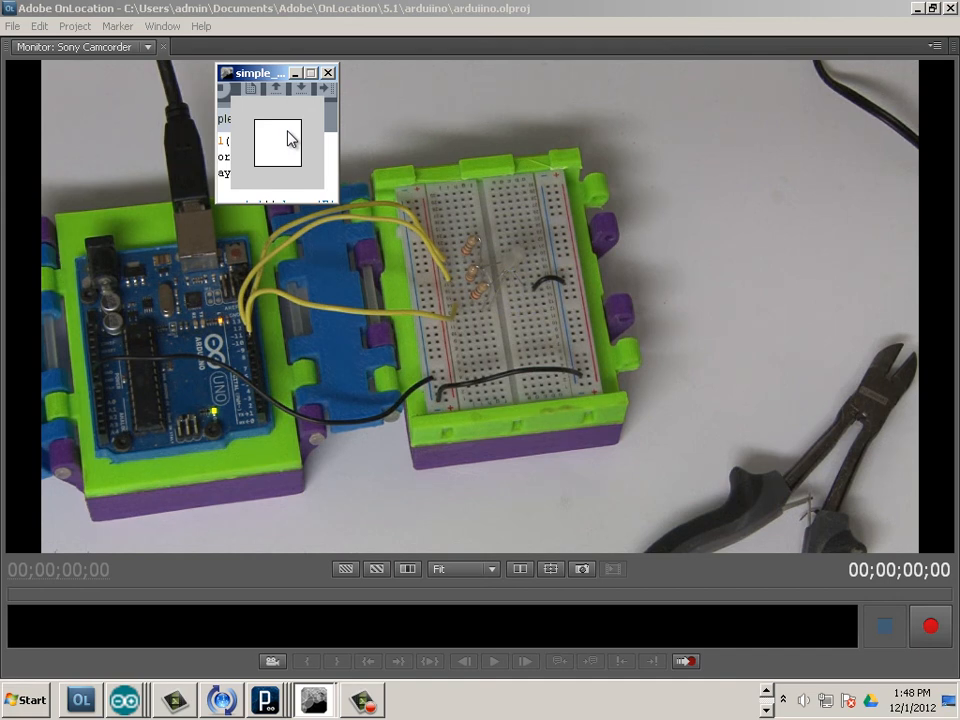
# Move the running sketch window to the right beside the live circuit view
pyautogui.moveTo(256, 72); pyautogui.dragTo(716, 182)
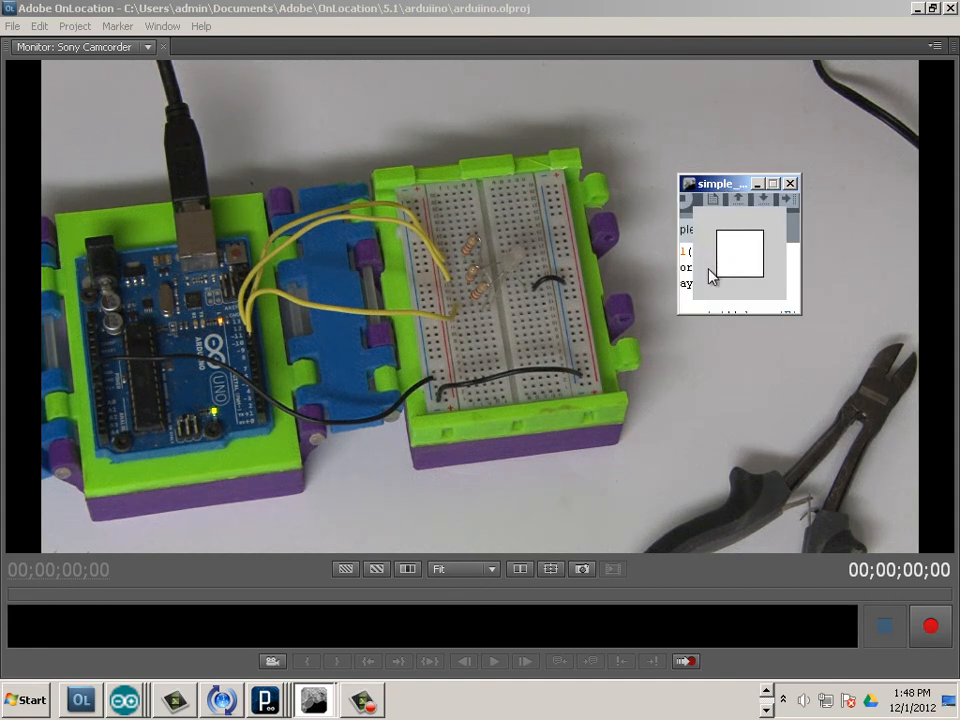
pyautogui.moveTo(794, 326)
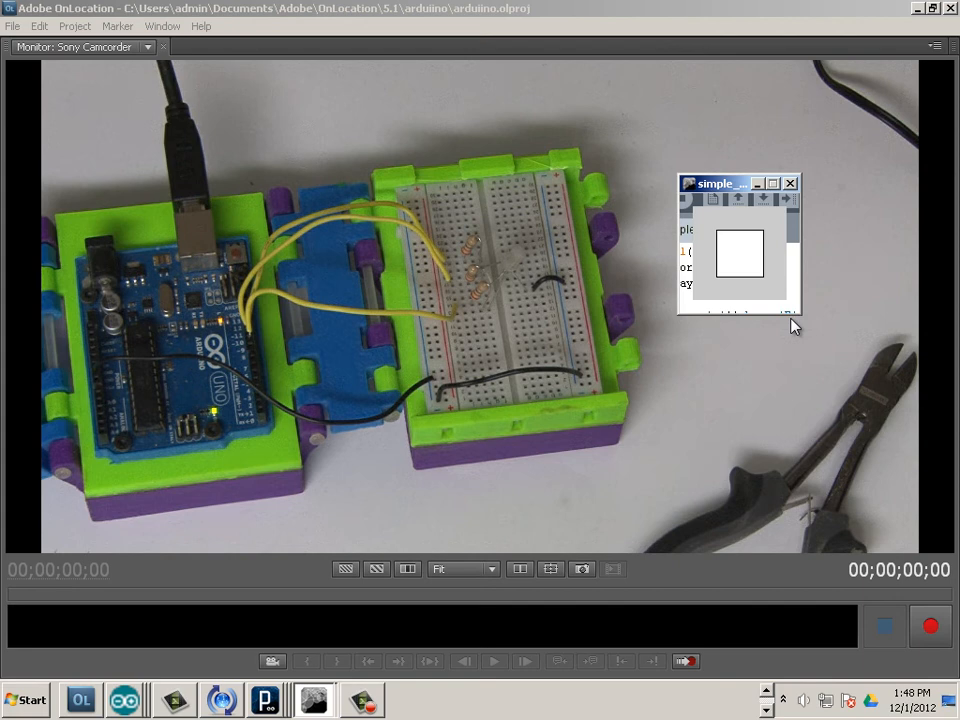
pyautogui.moveTo(708, 290)
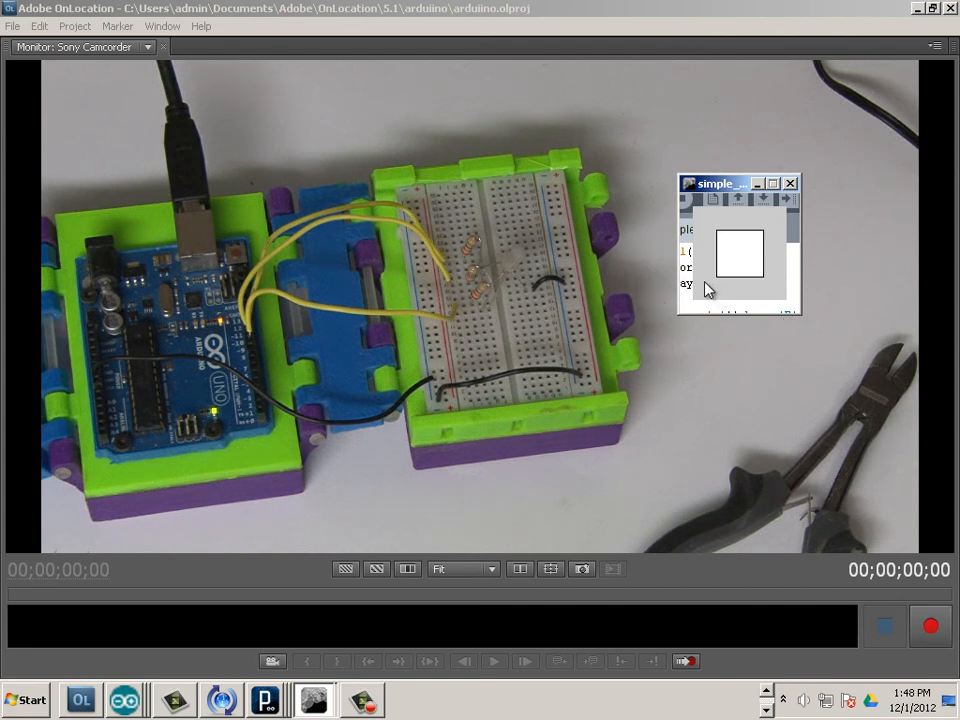
pyautogui.moveTo(532, 296)
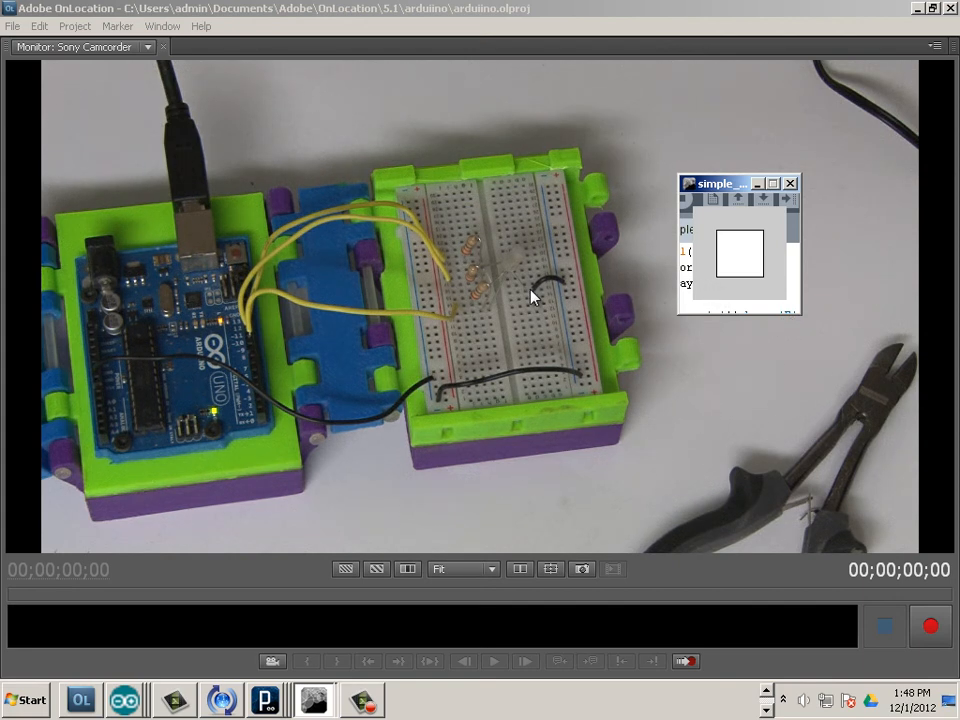
pyautogui.moveTo(500, 276)
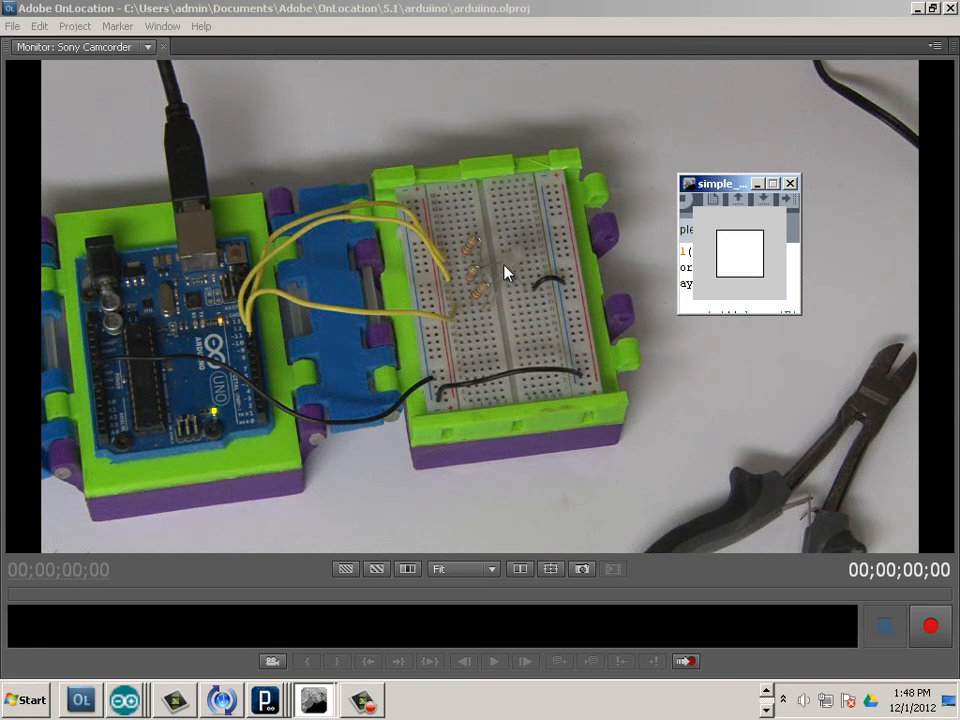
pyautogui.moveTo(500, 270)
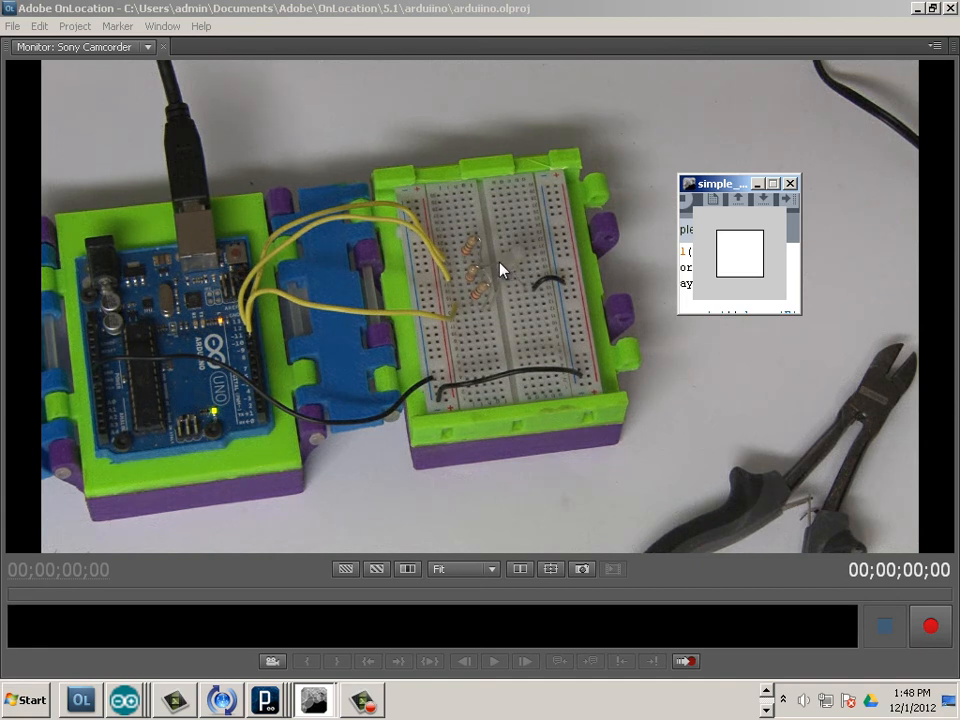
pyautogui.moveTo(476, 250)
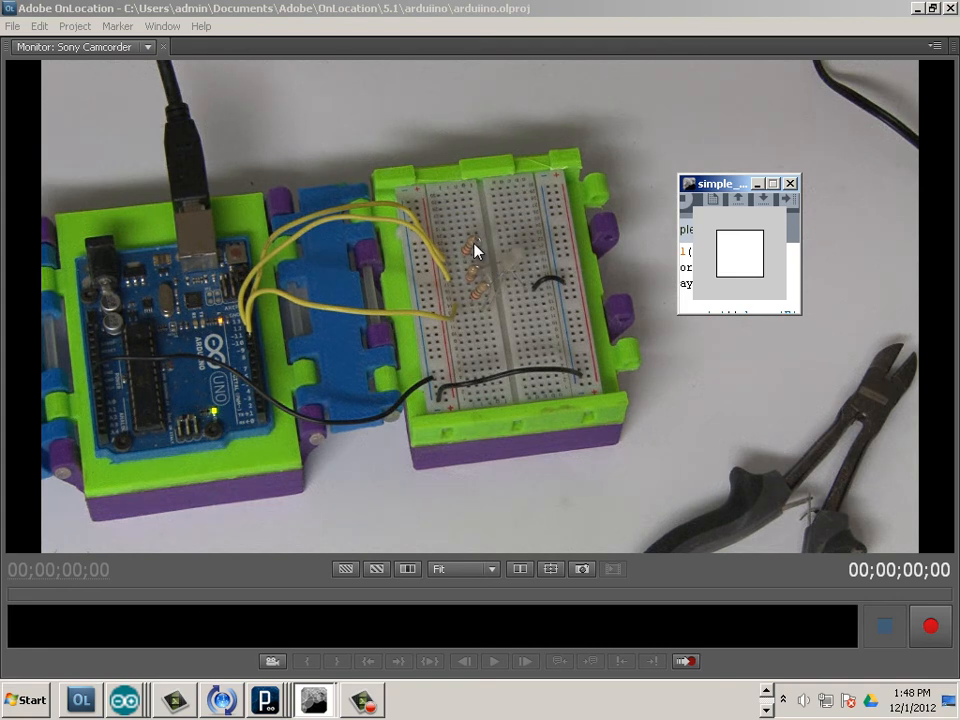
pyautogui.moveTo(472, 244)
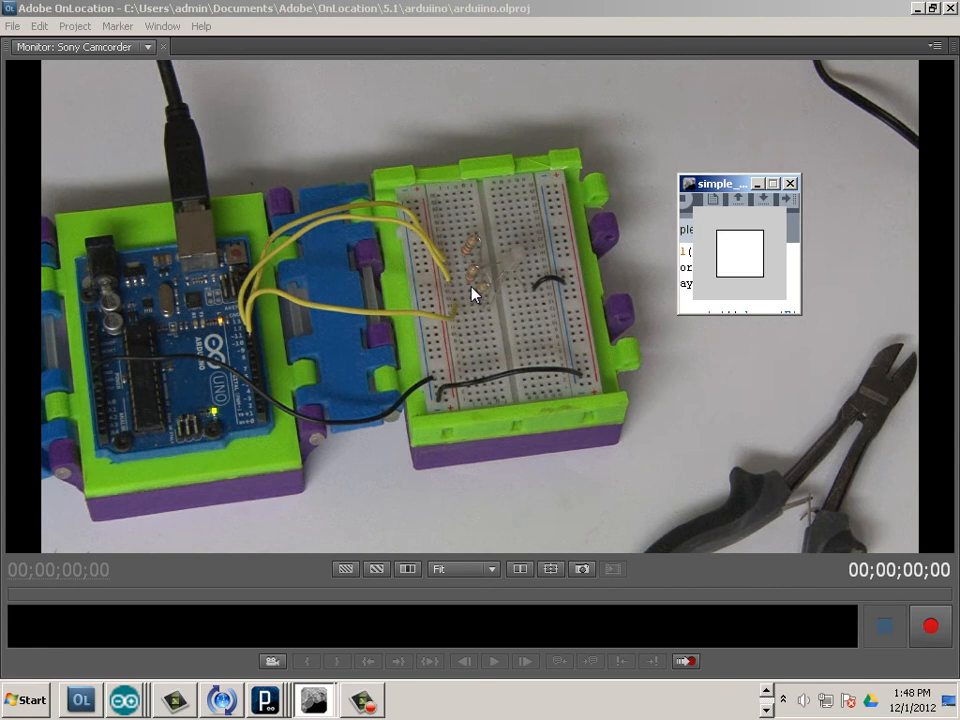
pyautogui.moveTo(464, 292)
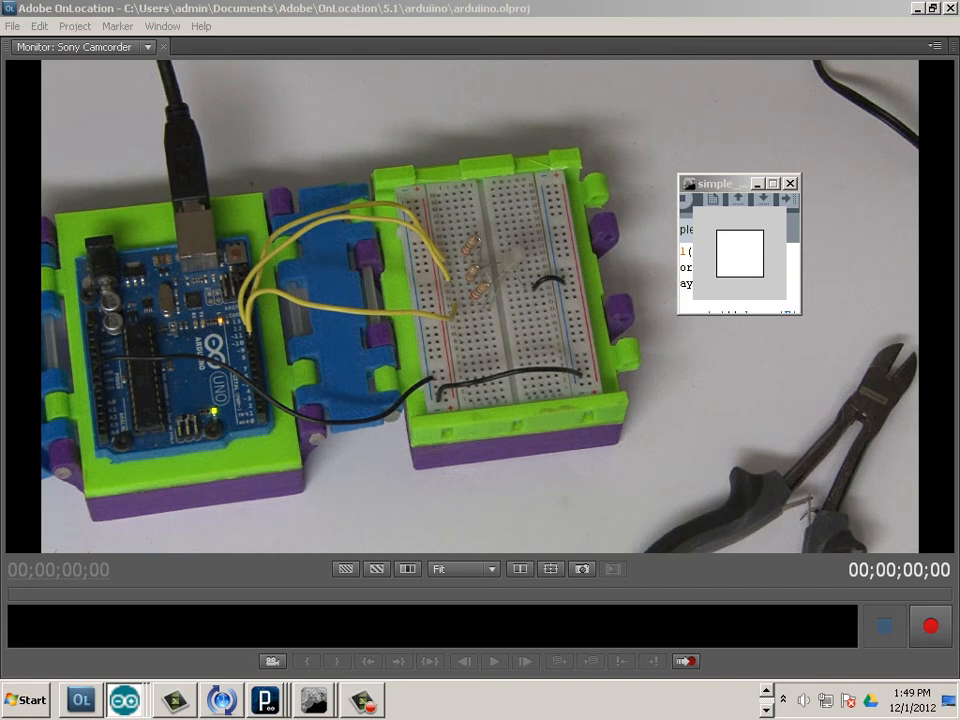
# Close the sketch window and send a command from the Arduino color mixer's serial monitor to light the LED red
pyautogui.click(790, 184)
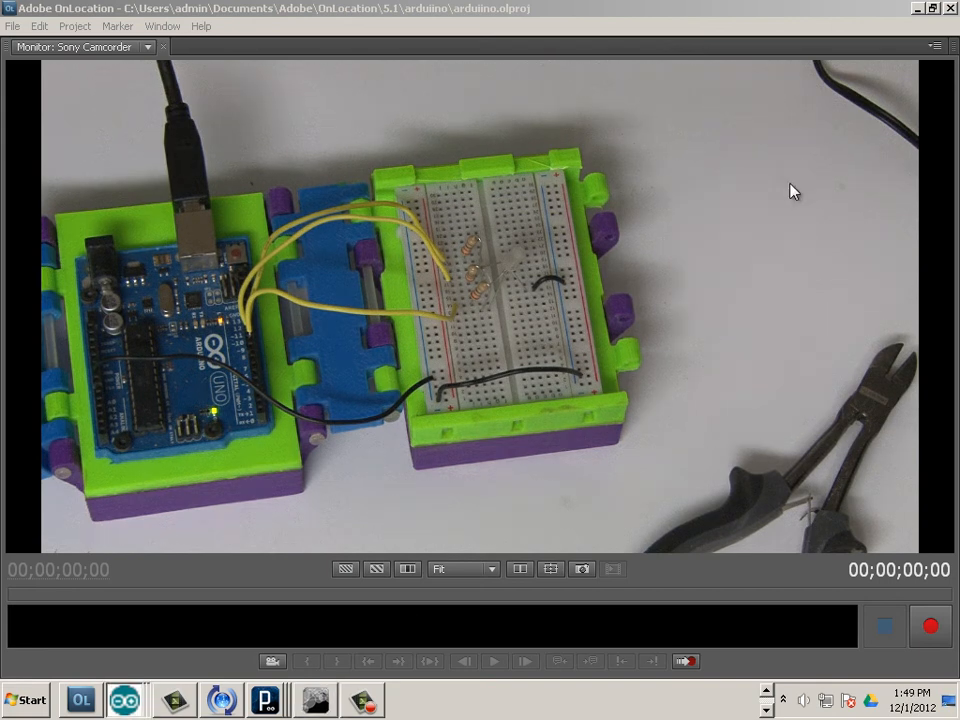
pyautogui.moveTo(428, 88)
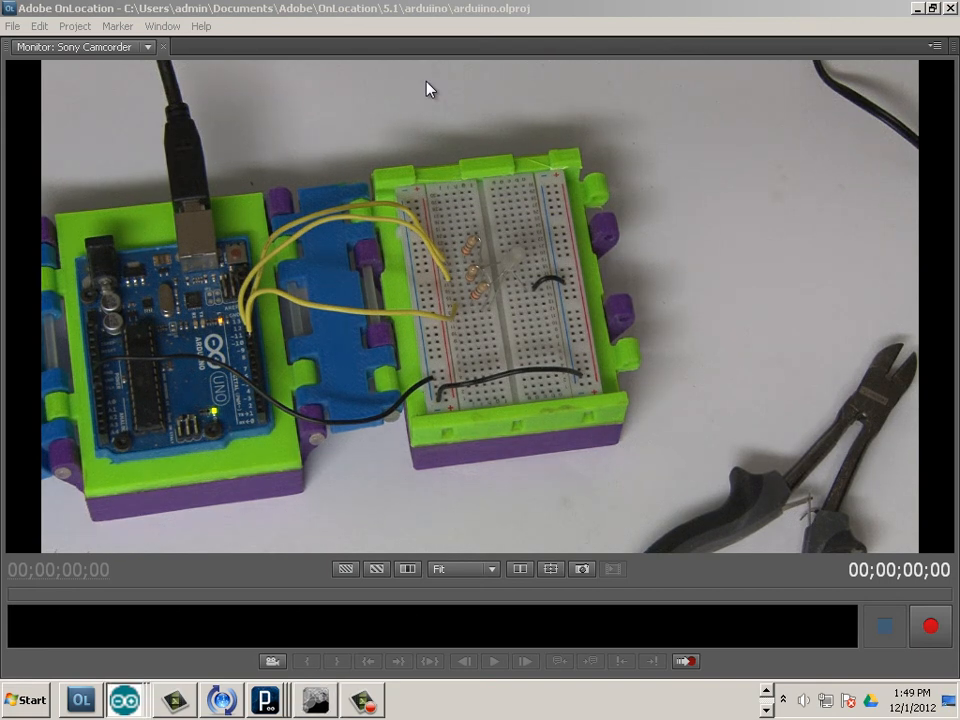
pyautogui.click(124, 698)
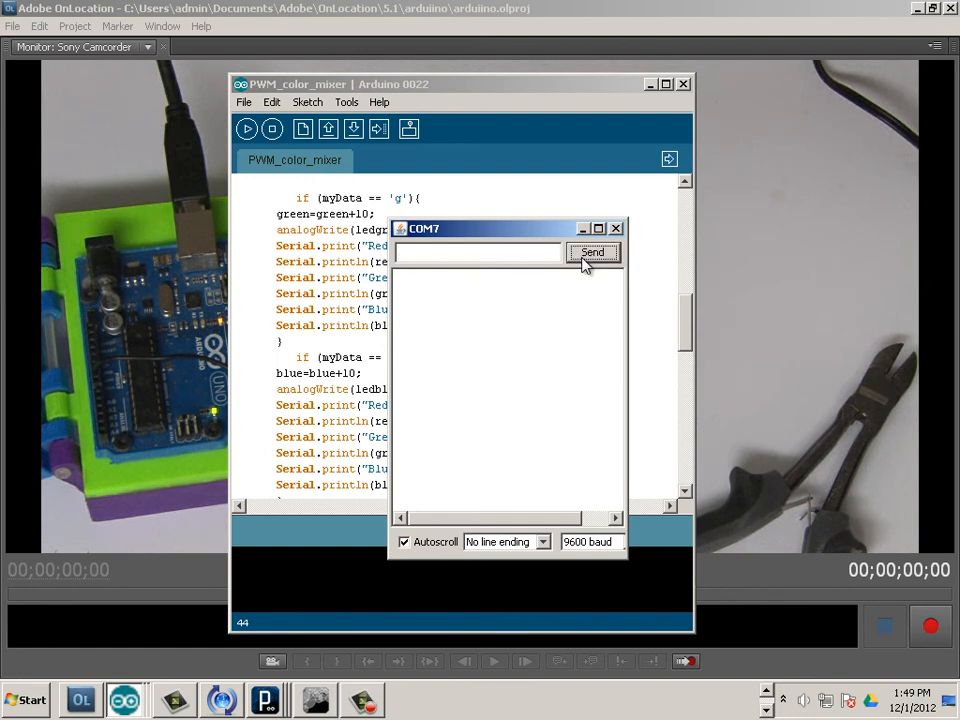
pyautogui.click(592, 252)
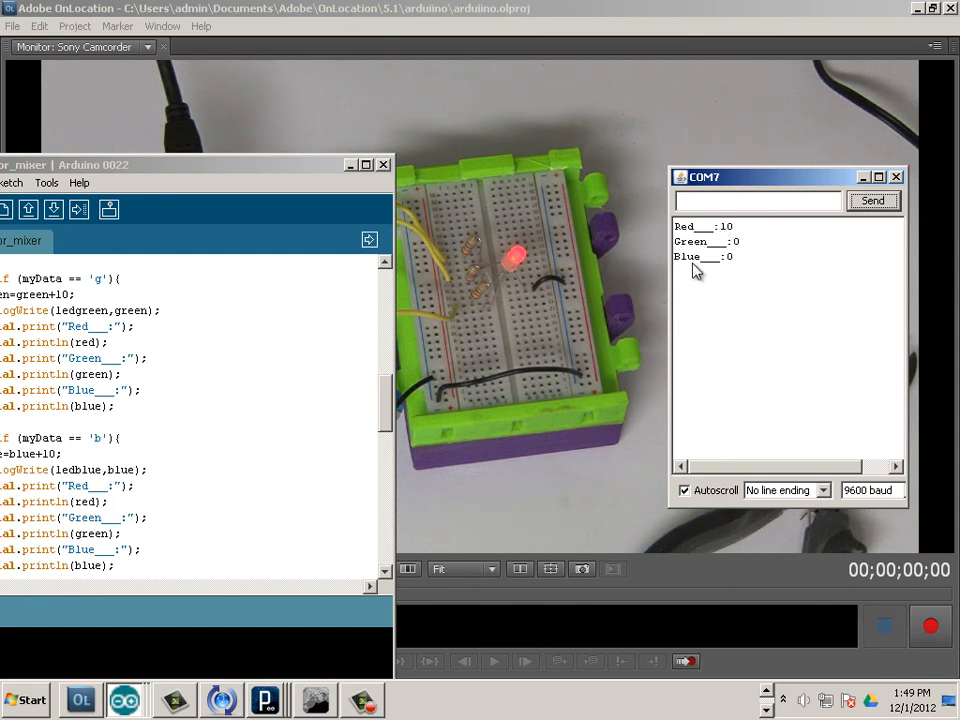
pyautogui.moveTo(684, 268)
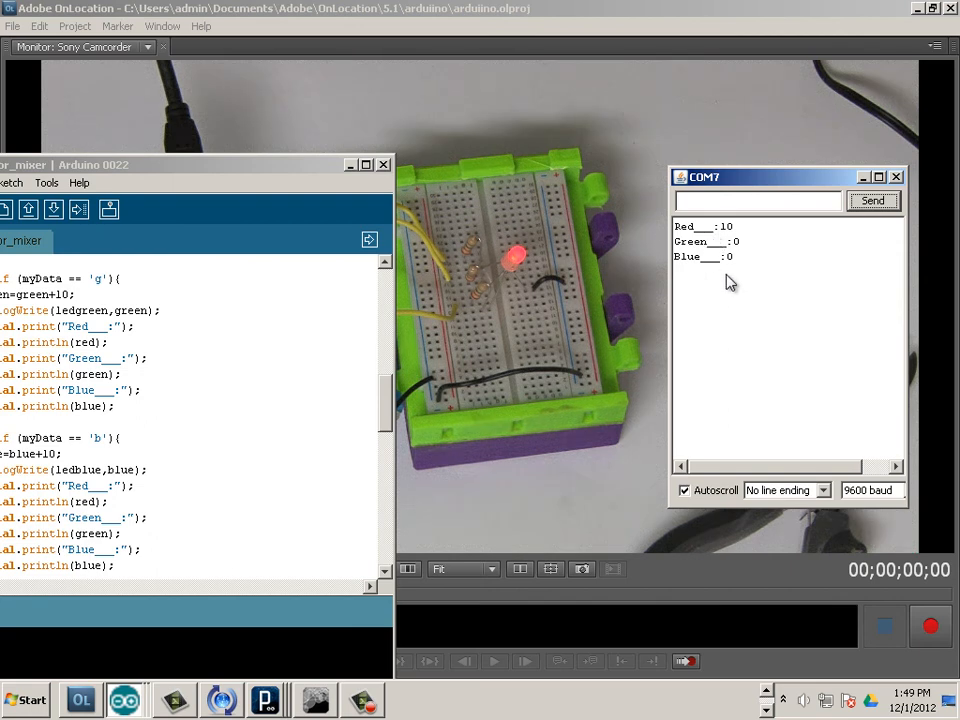
pyautogui.moveTo(714, 288)
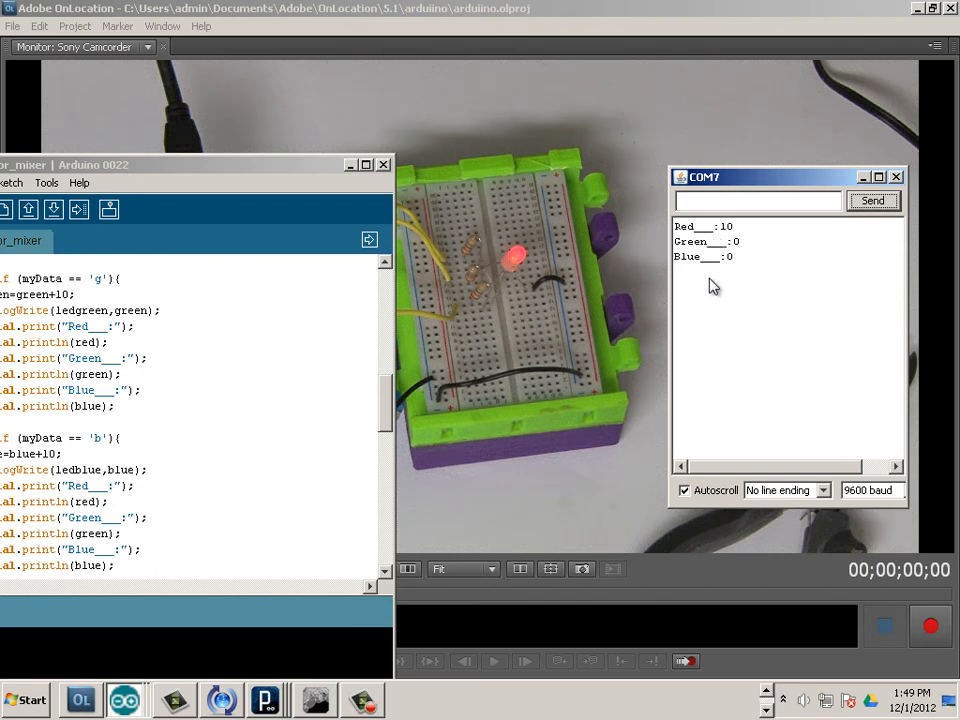